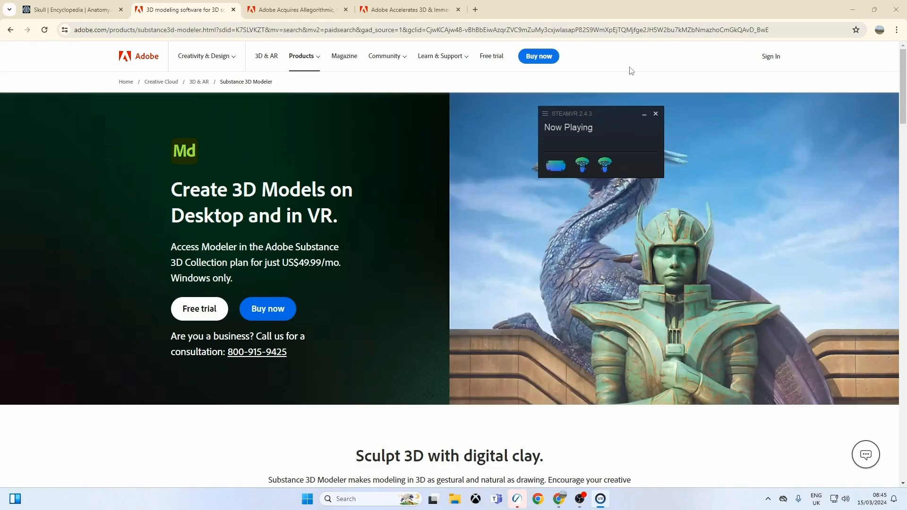
- Open the 'Adobe Acquires Allegorithmic' article, scroll through it, and return to the top
{"action": "scroll", "scroll_direction": "down", "scroll_amount": 3}
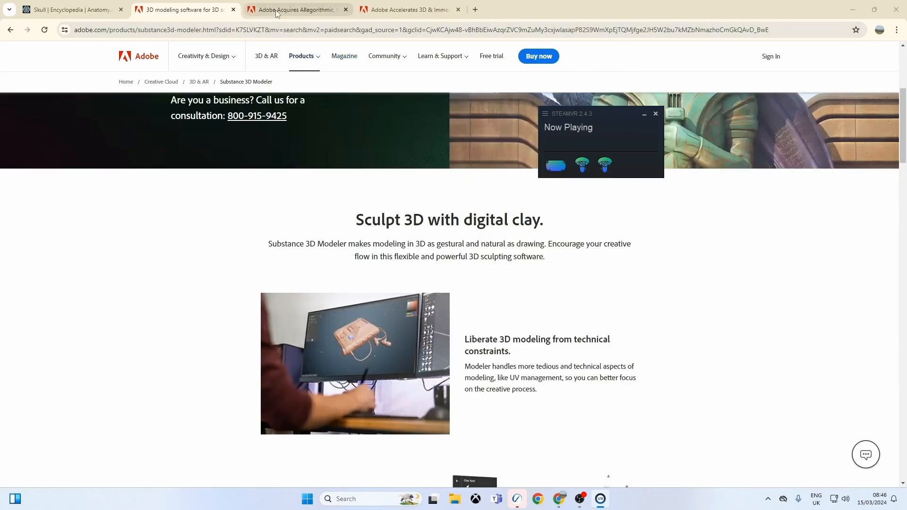
{"action": "left_click", "coordinate": [294, 10]}
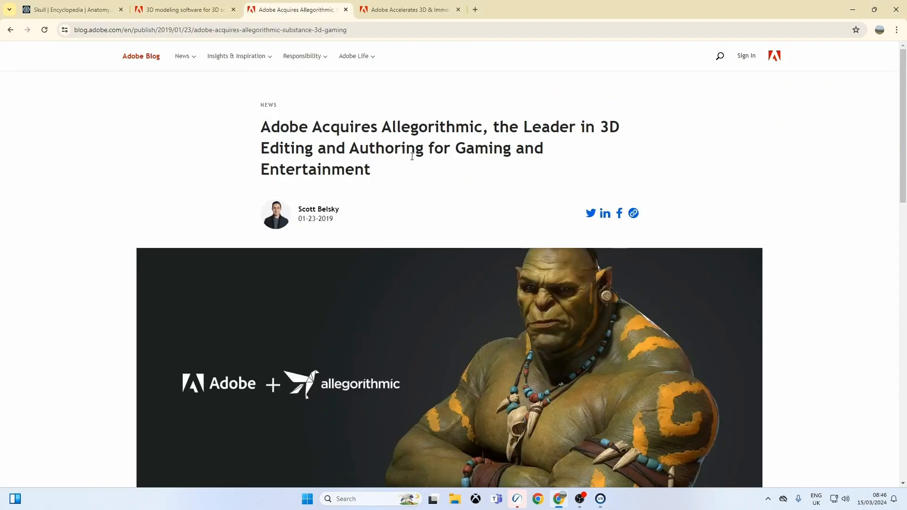
{"action": "scroll", "scroll_direction": "down", "scroll_amount": 3}
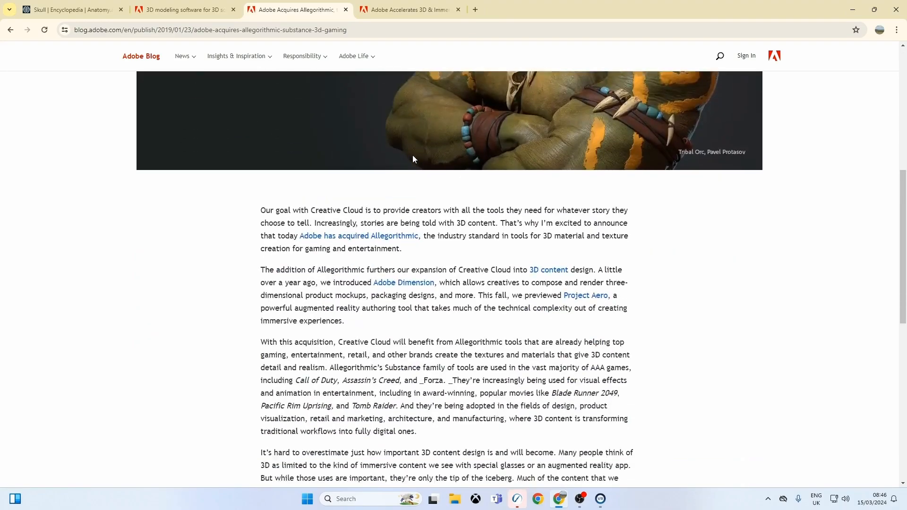
{"action": "scroll", "scroll_direction": "down", "scroll_amount": 3}
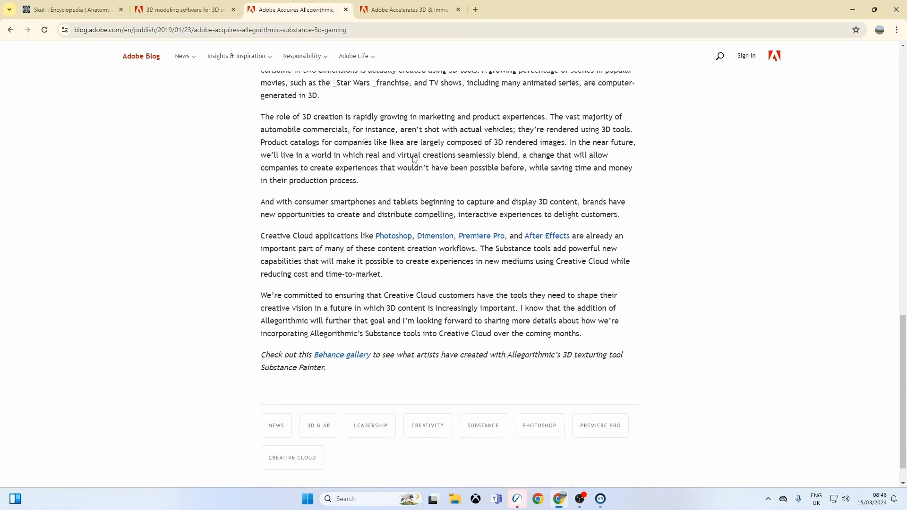
{"action": "scroll", "scroll_direction": "up", "scroll_amount": 3}
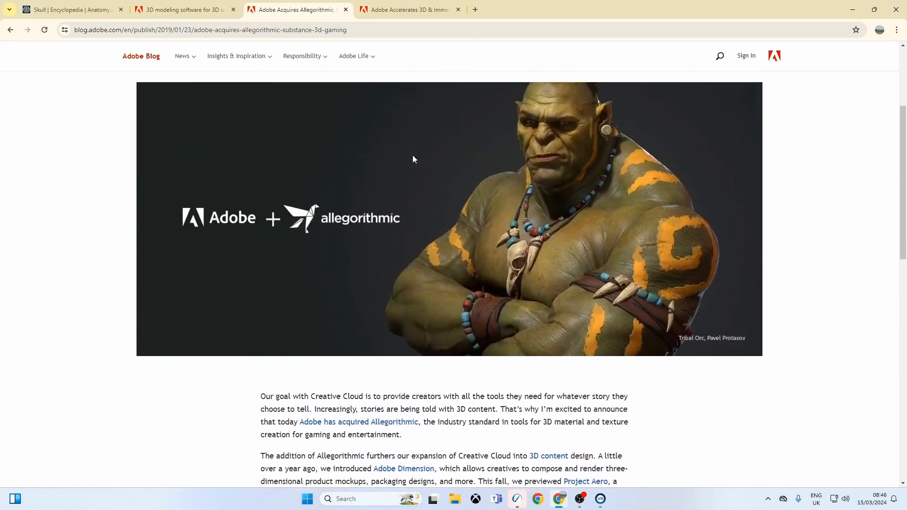
{"action": "scroll", "scroll_direction": "up", "scroll_amount": 3}
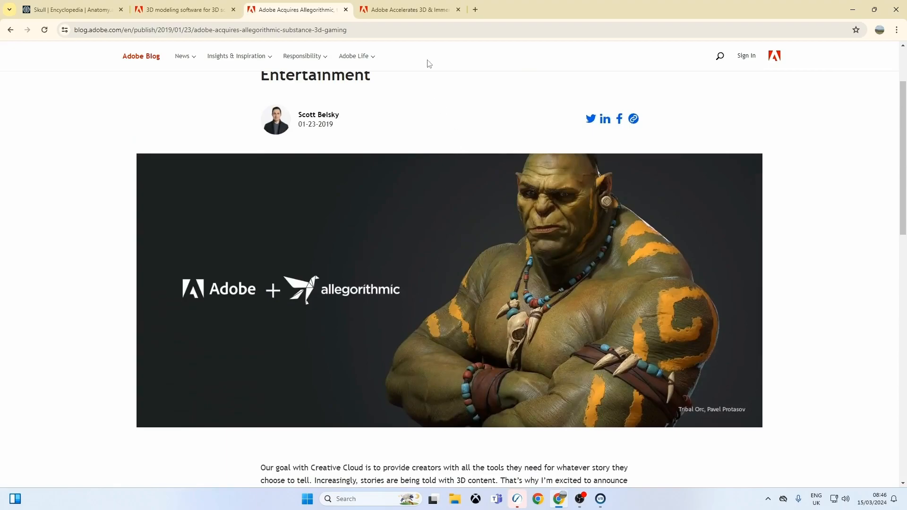
{"action": "mouse_move", "coordinate": [408, 9]}
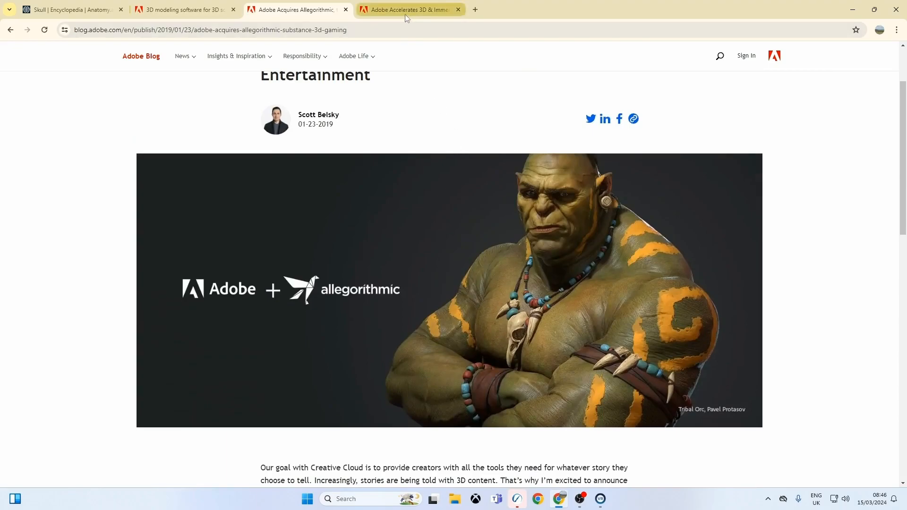
- Switch to the 'Adobe Accelerates 3D & Immersive' tab and scroll into the Medium acquisition post
{"action": "left_click", "coordinate": [409, 10]}
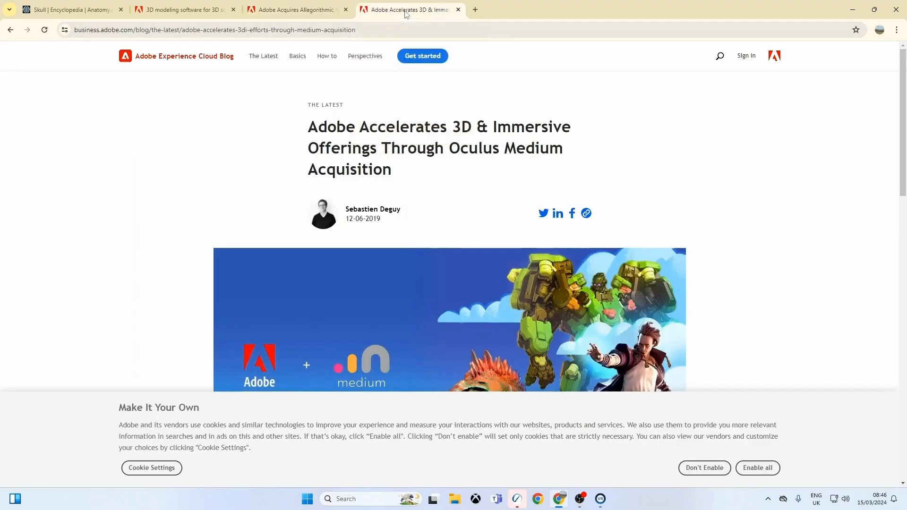
{"action": "scroll", "scroll_direction": "down", "scroll_amount": 3}
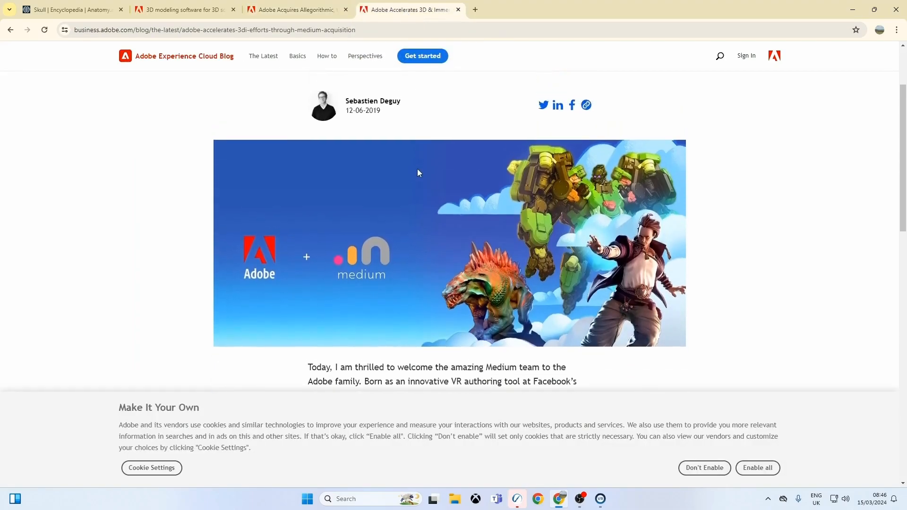
{"action": "scroll", "scroll_direction": "down", "scroll_amount": 3}
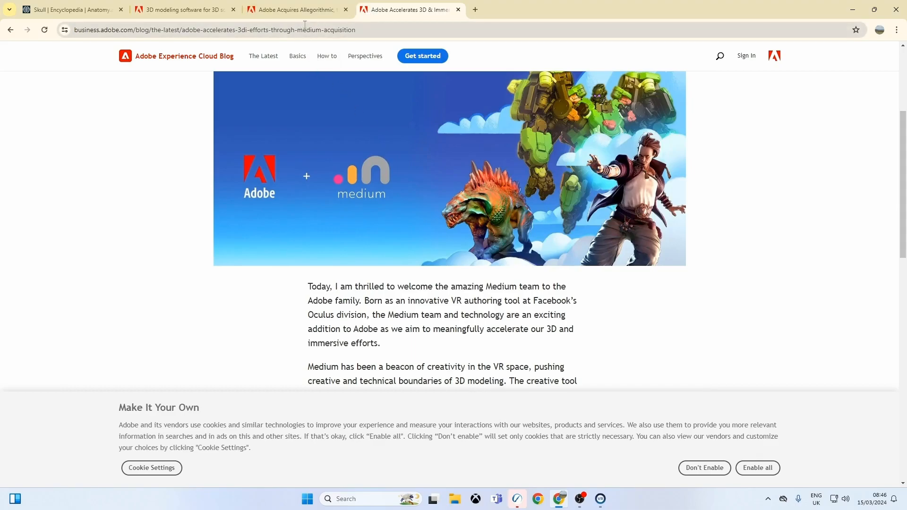
{"action": "mouse_move", "coordinate": [206, 25]}
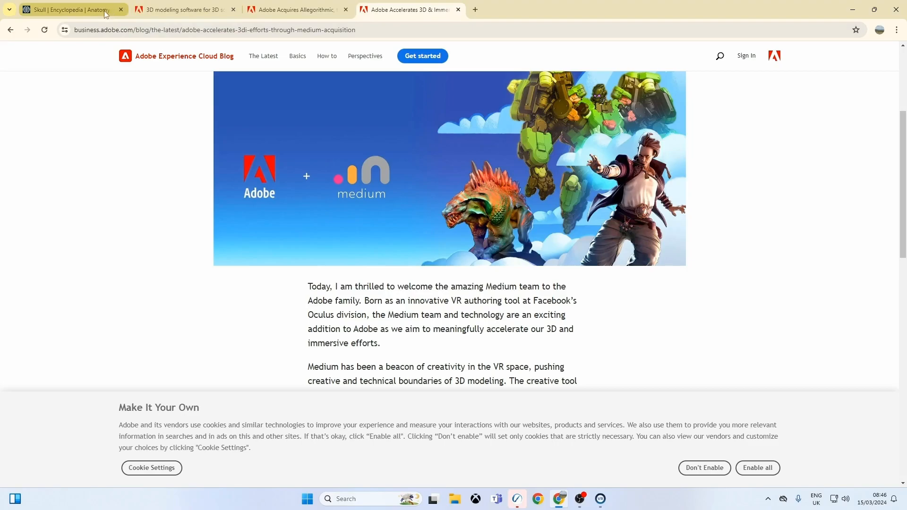
{"action": "mouse_move", "coordinate": [183, 10]}
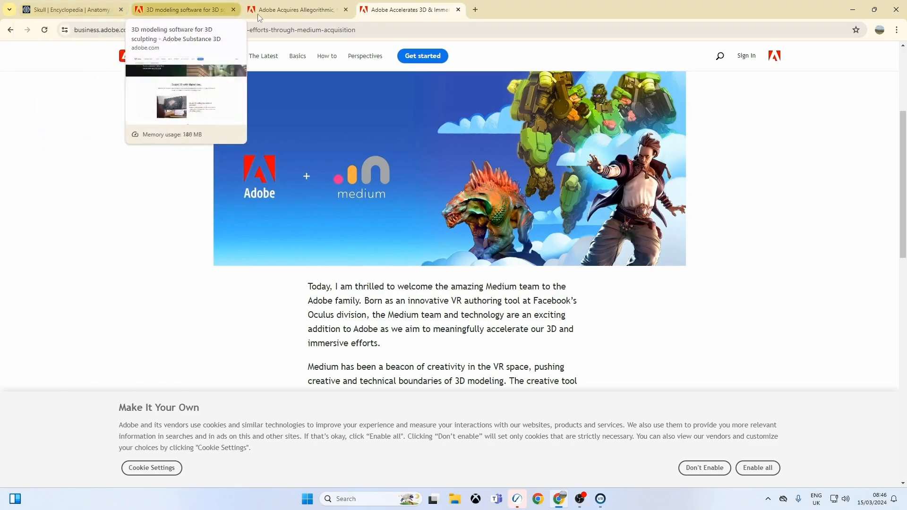
{"action": "mouse_move", "coordinate": [172, 16]}
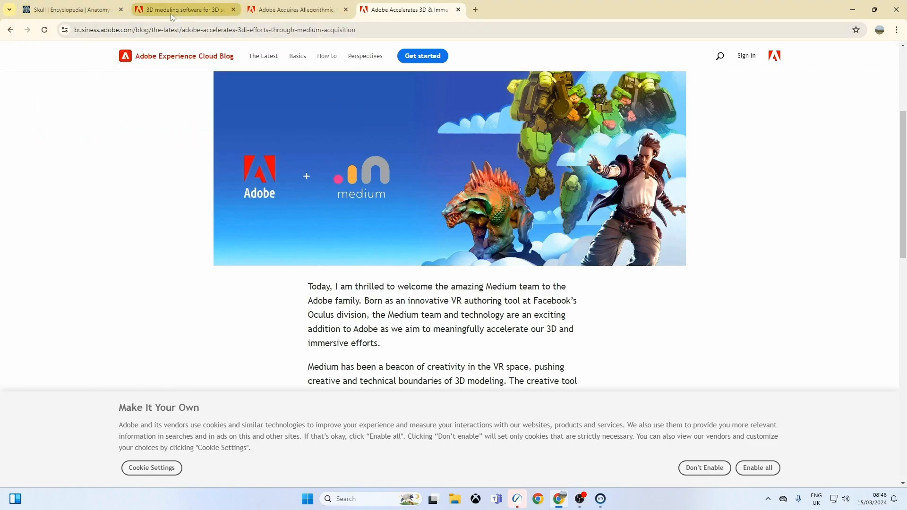
{"action": "mouse_move", "coordinate": [70, 9]}
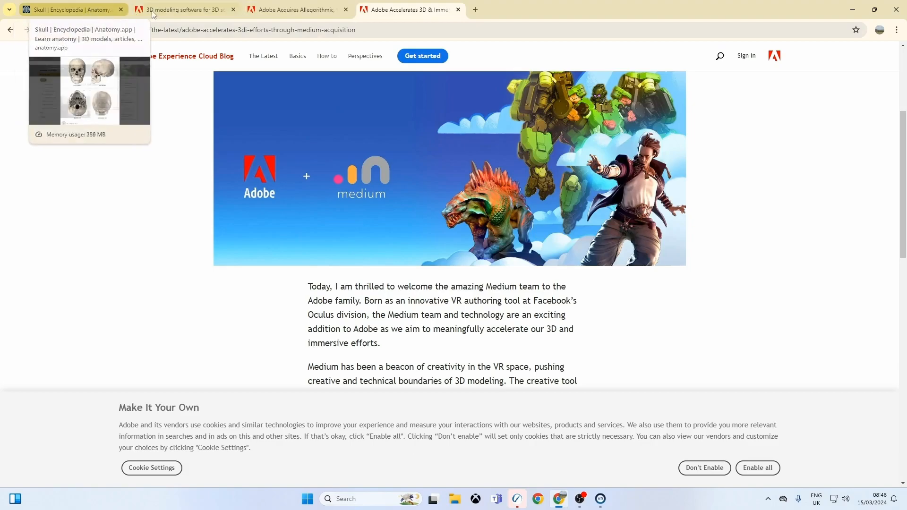
{"action": "left_click", "coordinate": [184, 10]}
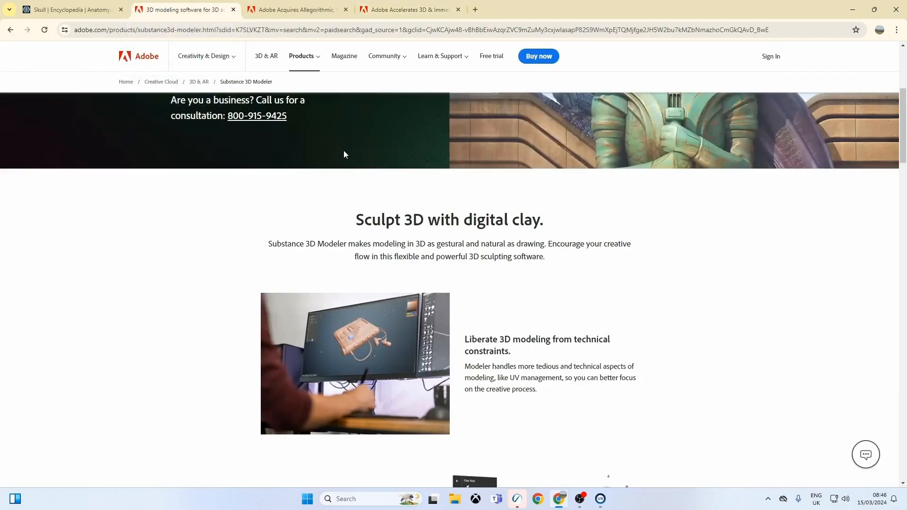
{"action": "scroll", "scroll_direction": "down", "scroll_amount": 3}
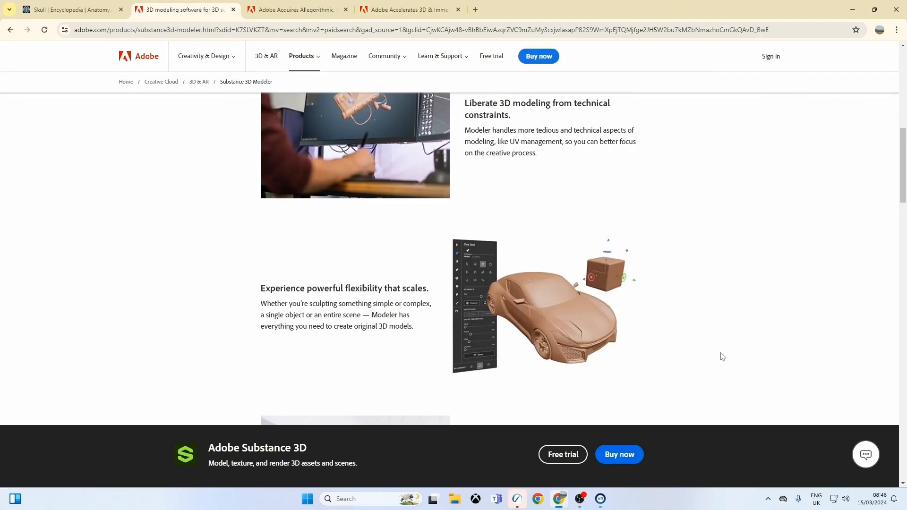
{"action": "mouse_move", "coordinate": [641, 150]}
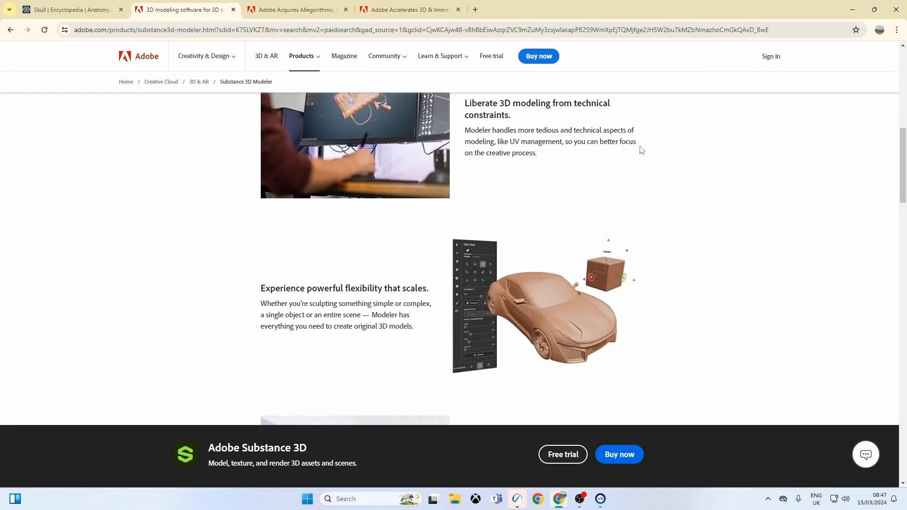
{"action": "scroll", "scroll_direction": "up", "scroll_amount": 3}
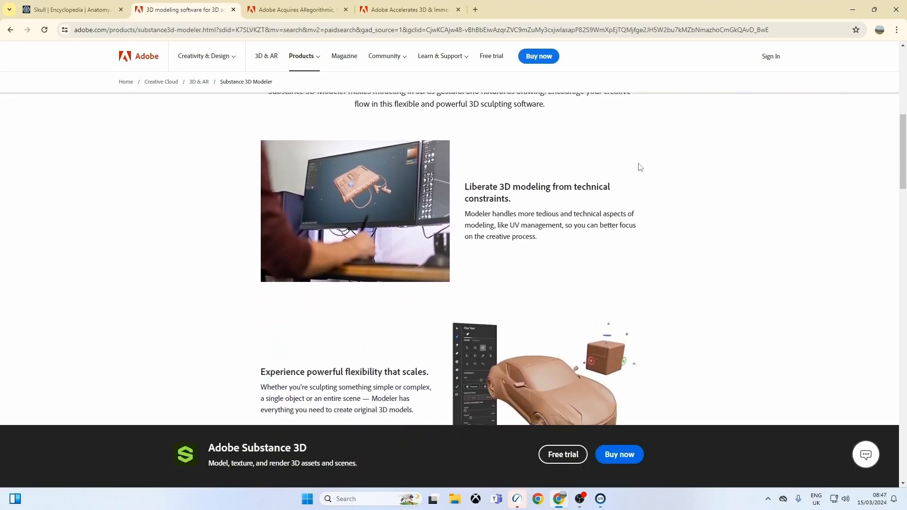
{"action": "scroll", "scroll_direction": "down", "scroll_amount": 3}
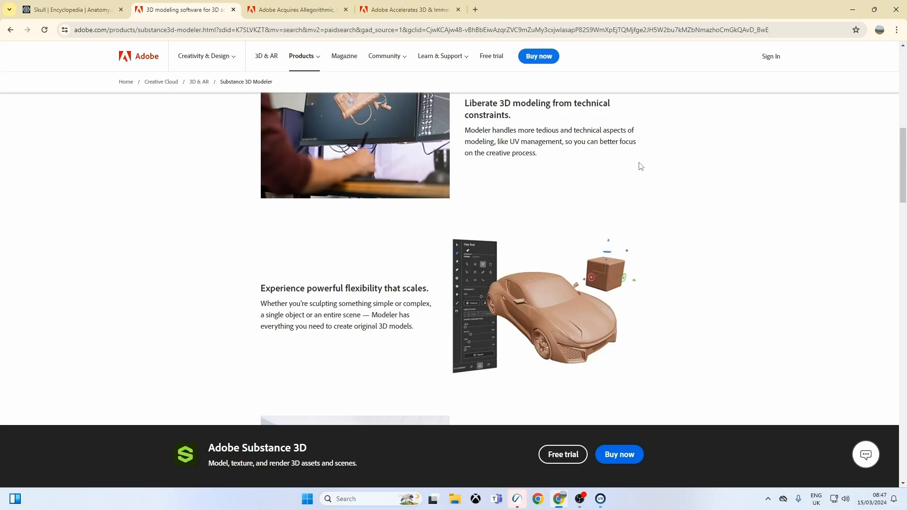
{"action": "scroll", "scroll_direction": "down", "scroll_amount": 3}
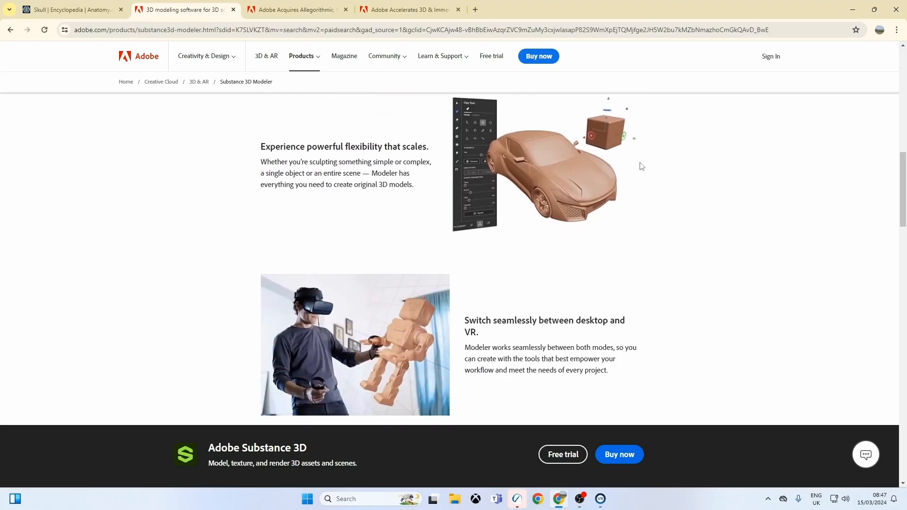
{"action": "mouse_move", "coordinate": [662, 191]}
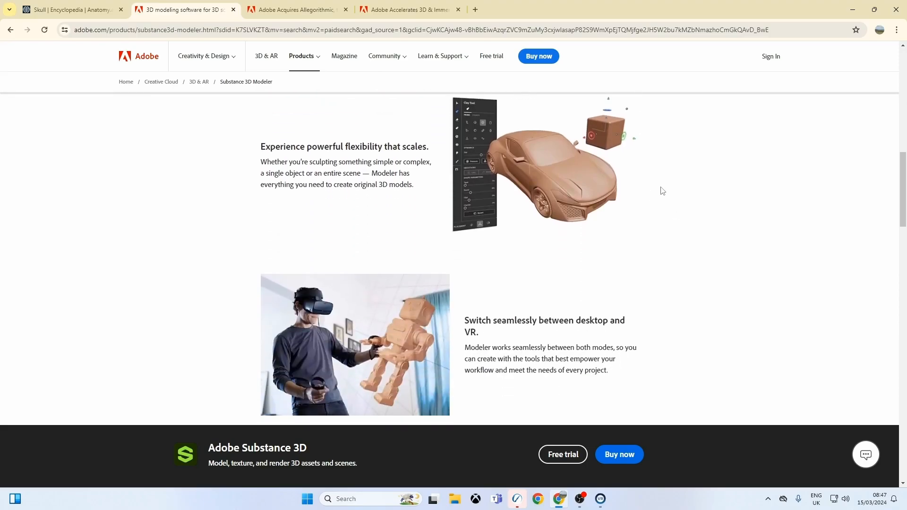
{"action": "scroll", "scroll_direction": "up", "scroll_amount": 3}
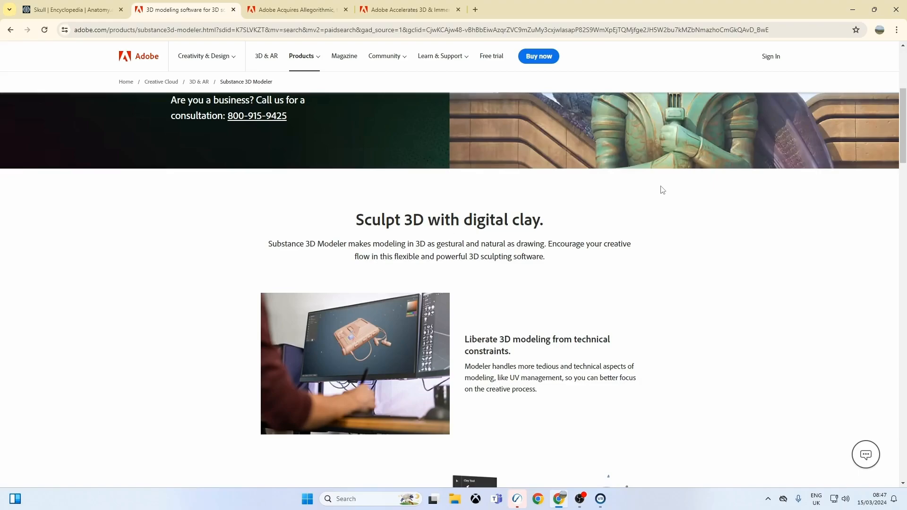
{"action": "scroll", "scroll_direction": "up", "scroll_amount": 3}
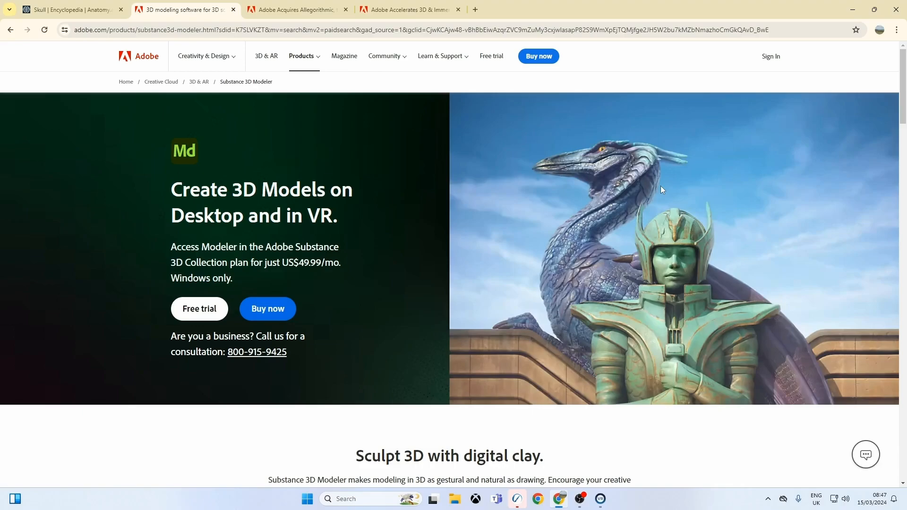
{"action": "scroll", "scroll_direction": "down", "scroll_amount": 3}
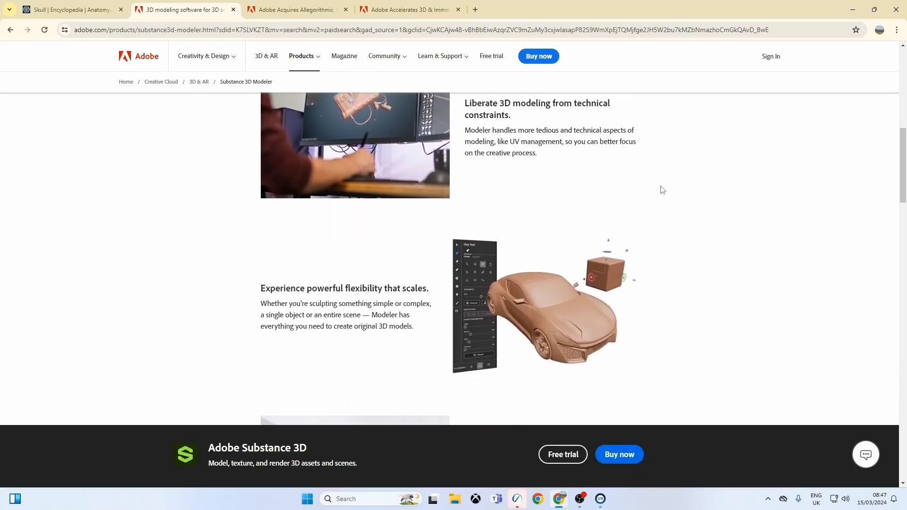
{"action": "scroll", "scroll_direction": "up", "scroll_amount": 3}
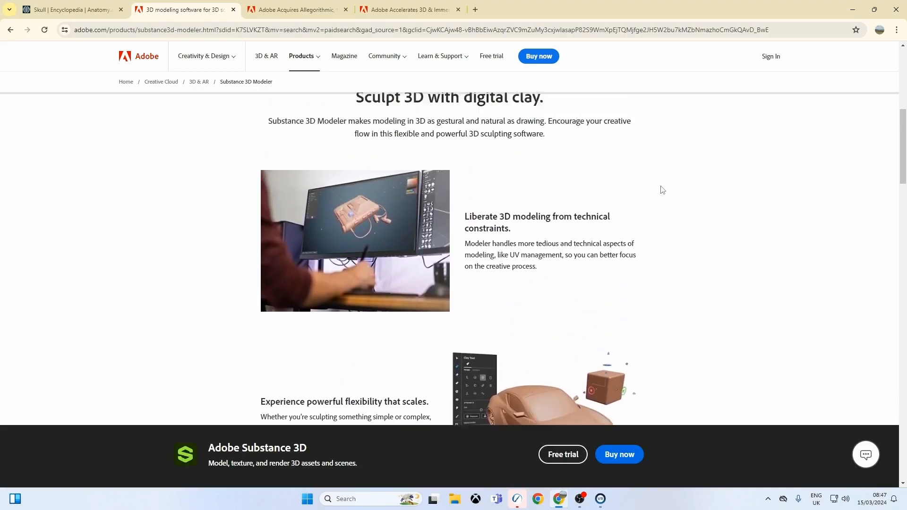
{"action": "scroll", "scroll_direction": "up", "scroll_amount": 3}
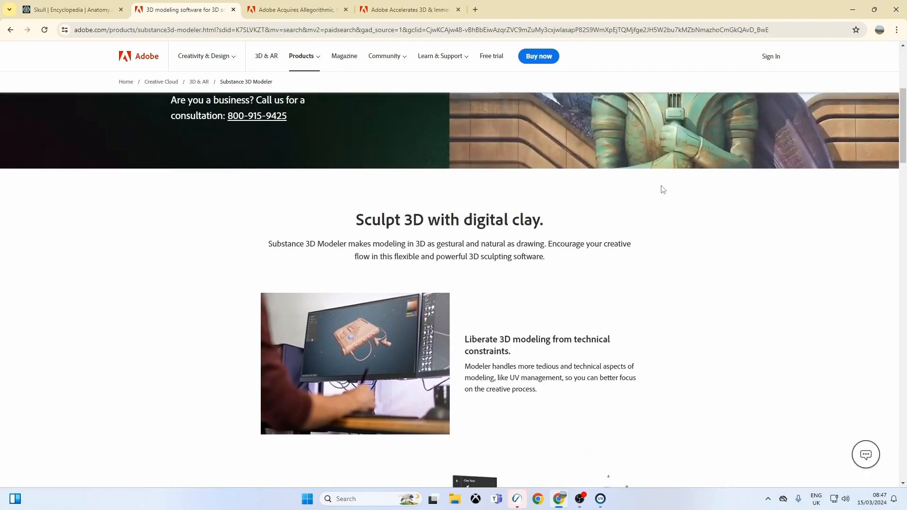
{"action": "scroll", "scroll_direction": "down", "scroll_amount": 3}
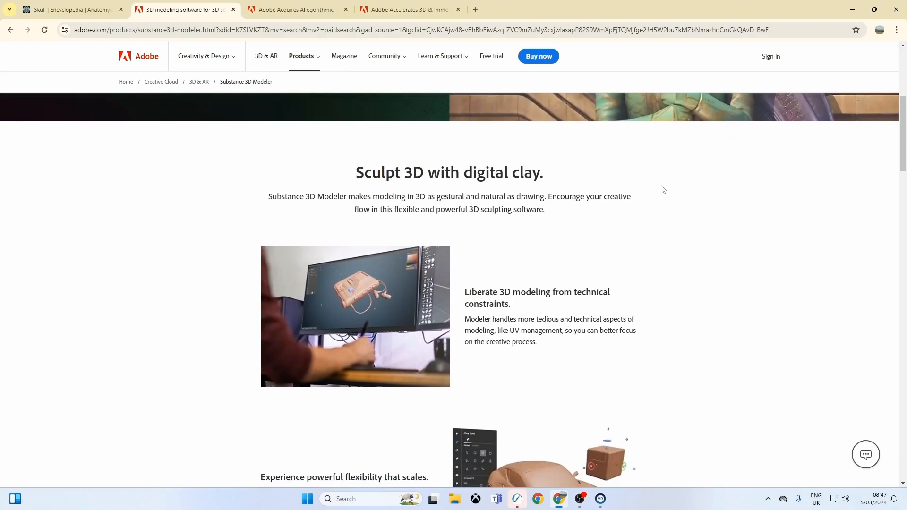
{"action": "scroll", "scroll_direction": "down", "scroll_amount": 3}
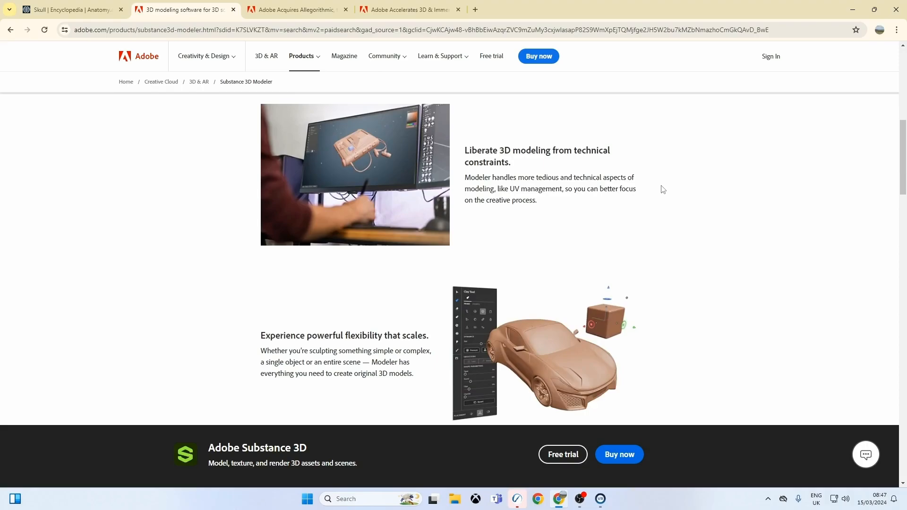
{"action": "scroll", "scroll_direction": "down", "scroll_amount": 3}
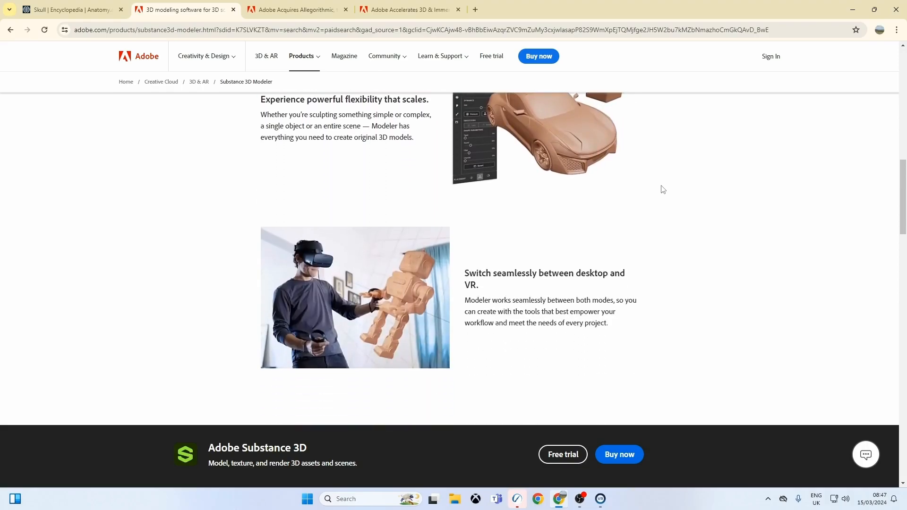
{"action": "scroll", "scroll_direction": "down", "scroll_amount": 3}
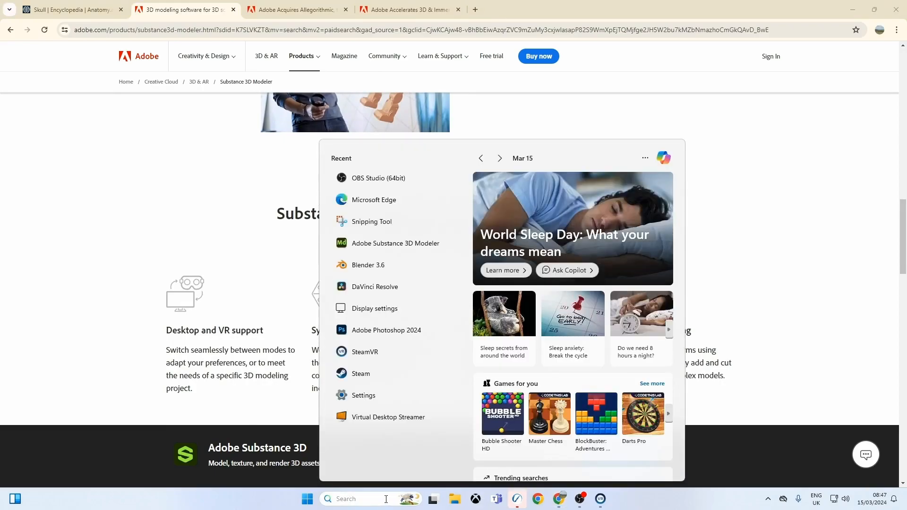
- Search the Start menu for 'sub' to find and launch Adobe Substance 3D Modeler
{"action": "type", "text": "sub"}
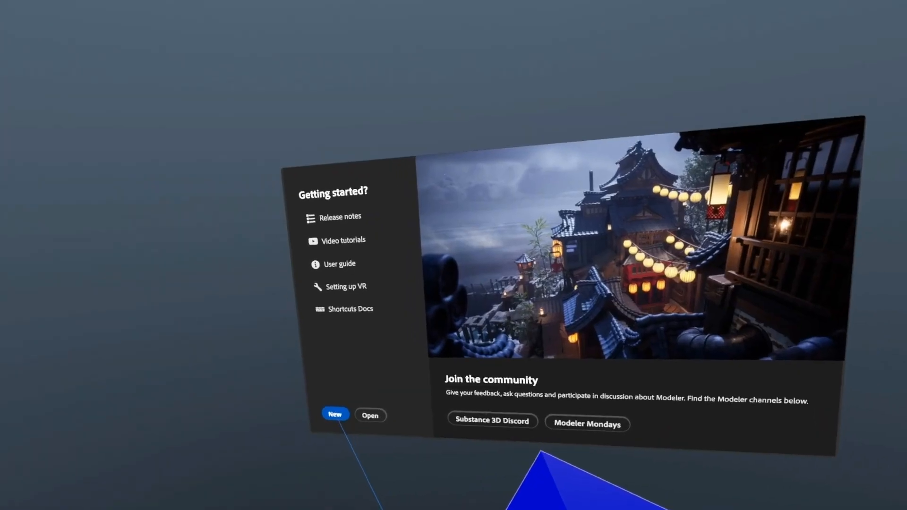
- Create a new empty scene and choose the cube as the clay primitive
{"action": "left_click", "coordinate": [335, 414]}
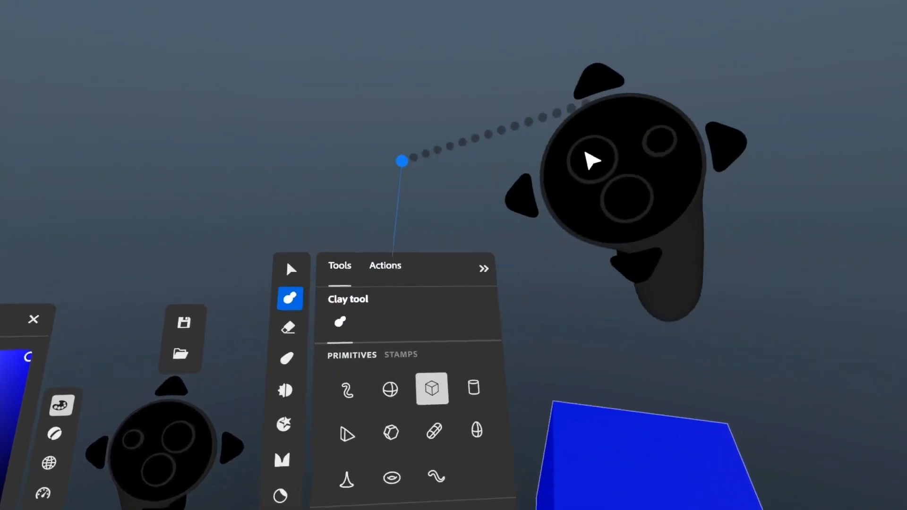
{"action": "left_click", "coordinate": [385, 265]}
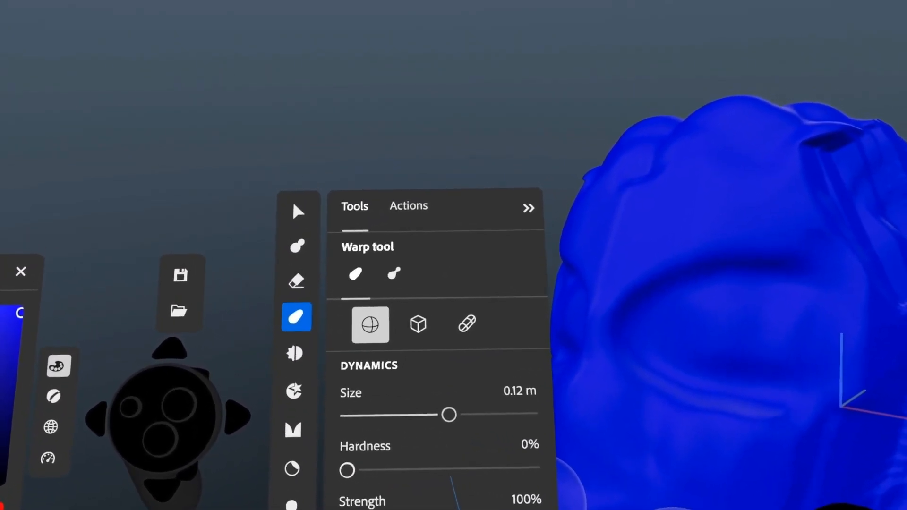
{"action": "left_click", "coordinate": [298, 210]}
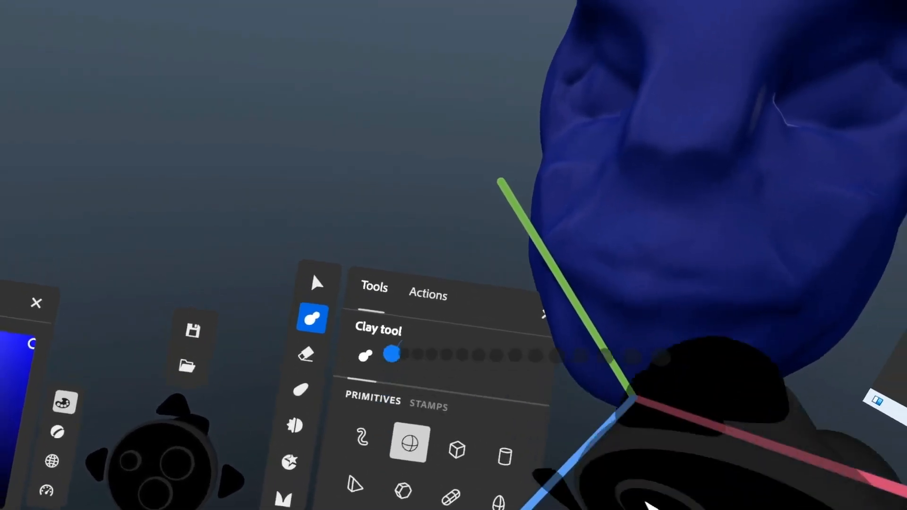
- Expand the Actions panel with grouping, linking and clay resolution options beside the Tools panel
{"action": "left_click", "coordinate": [428, 294]}
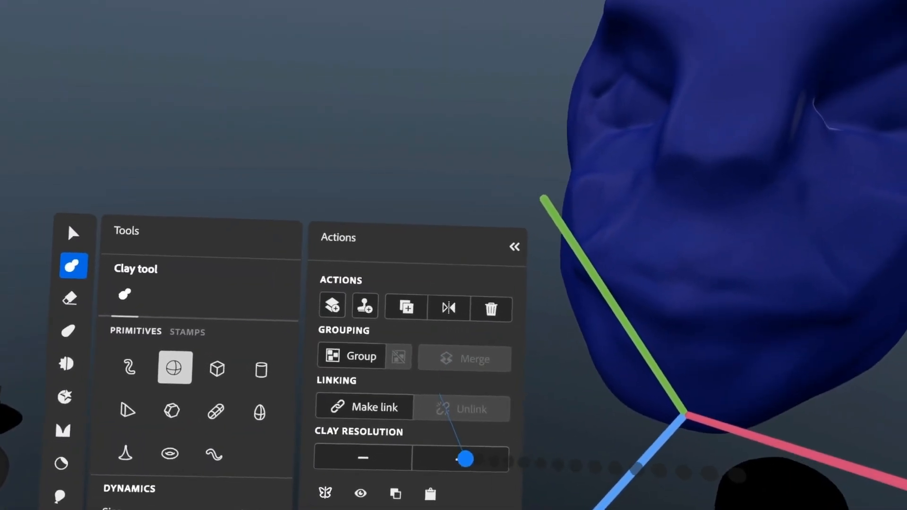